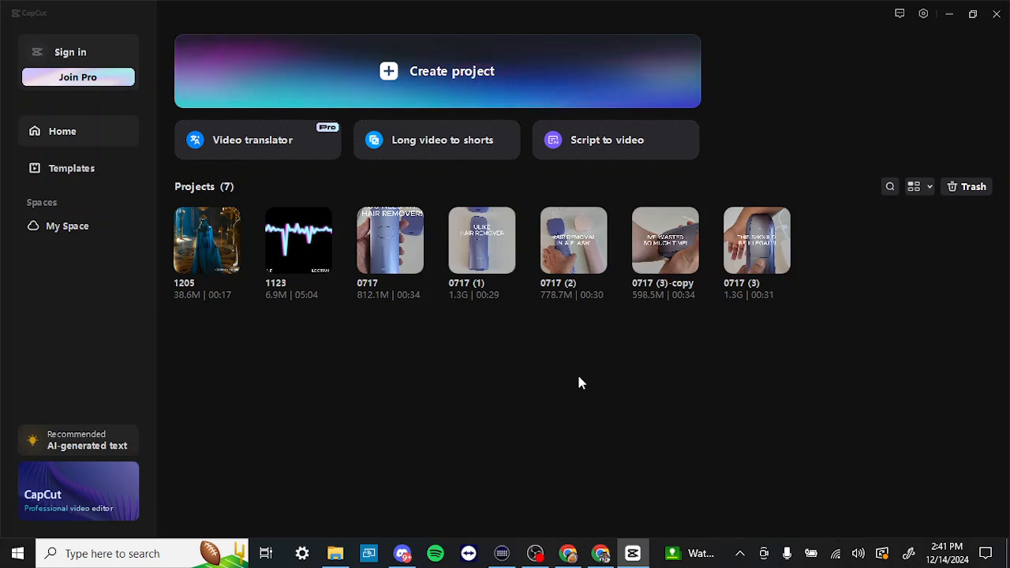
{"action": "mouse_move", "coordinate": [432, 296]}
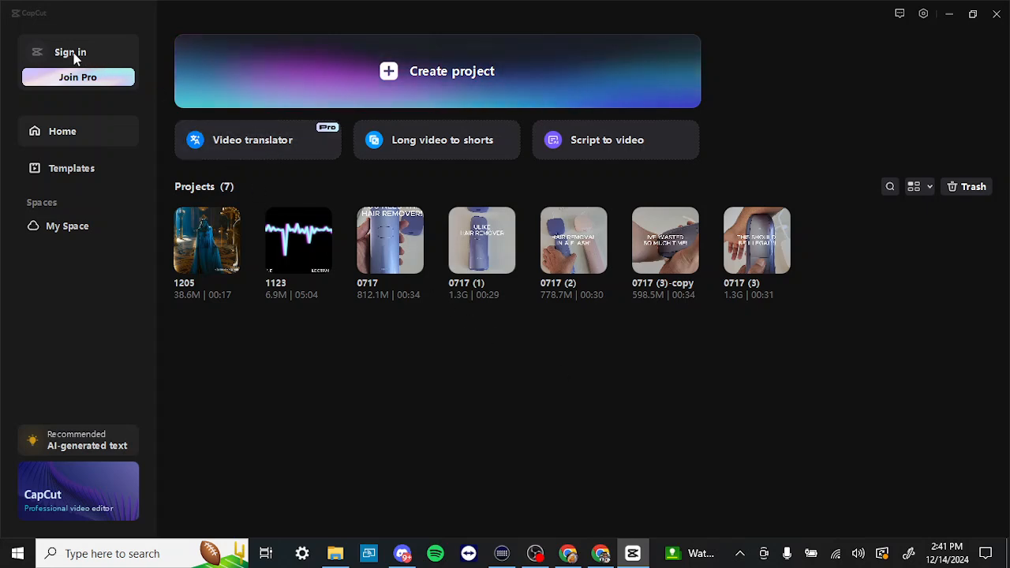
- Bring up CapCut's Sign in dialog with TikTok, QR code, Facebook and Google options
{"action": "left_click", "coordinate": [69, 50]}
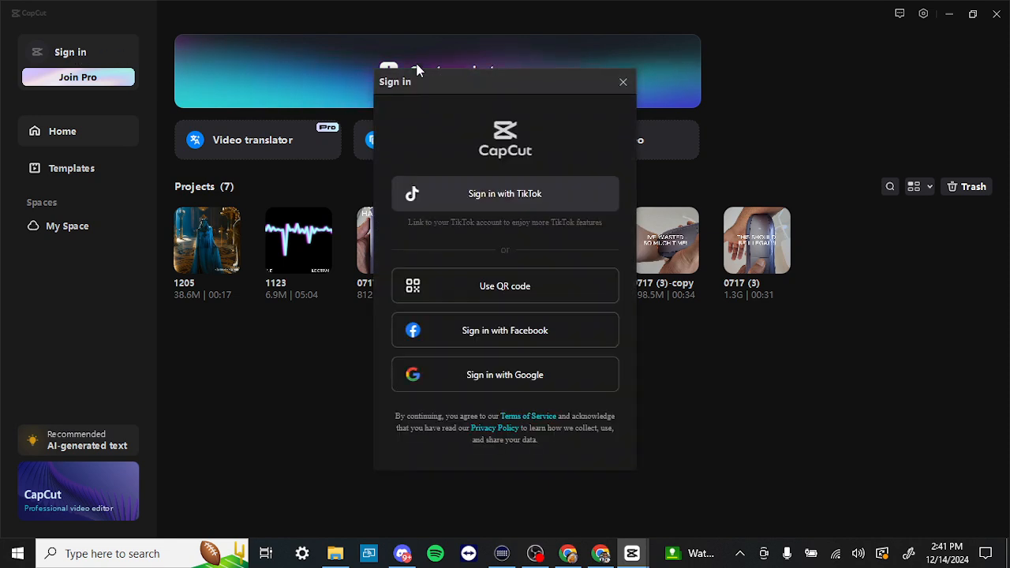
{"action": "mouse_move", "coordinate": [497, 309]}
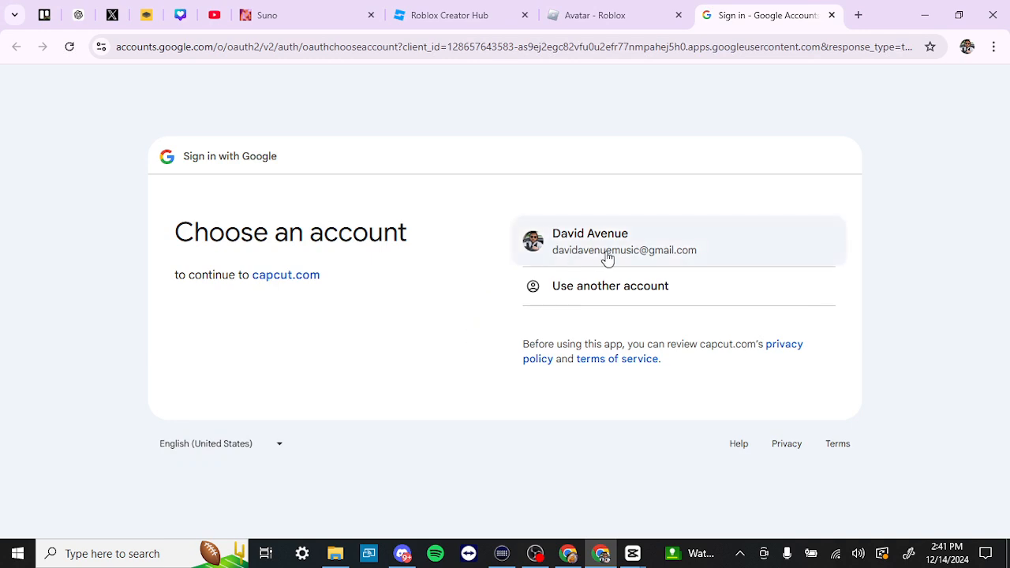
- Choose the existing Google account, let it share details with capcut.com, and launch CapCut signed in
{"action": "left_click", "coordinate": [623, 240]}
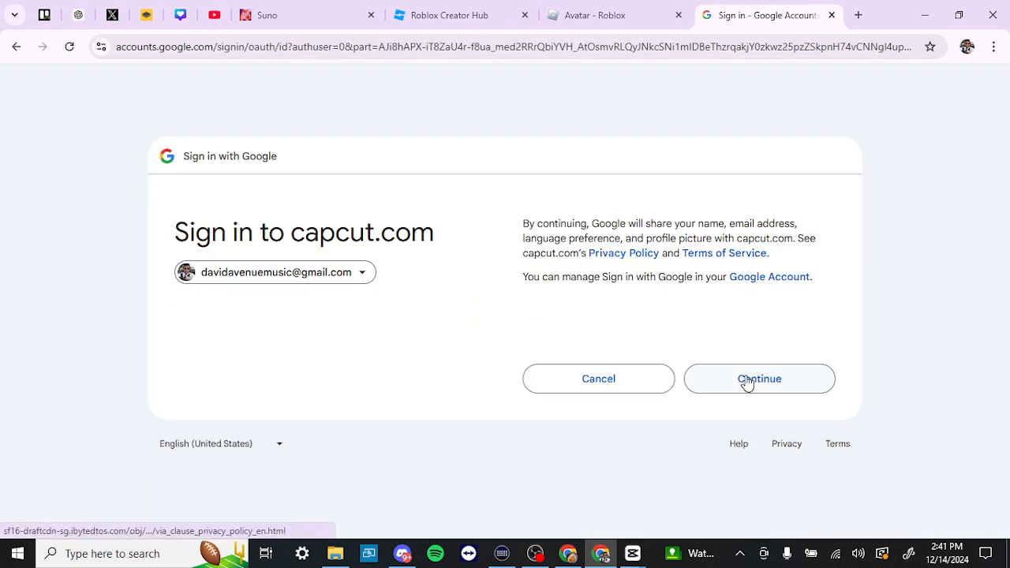
{"action": "left_click", "coordinate": [758, 379]}
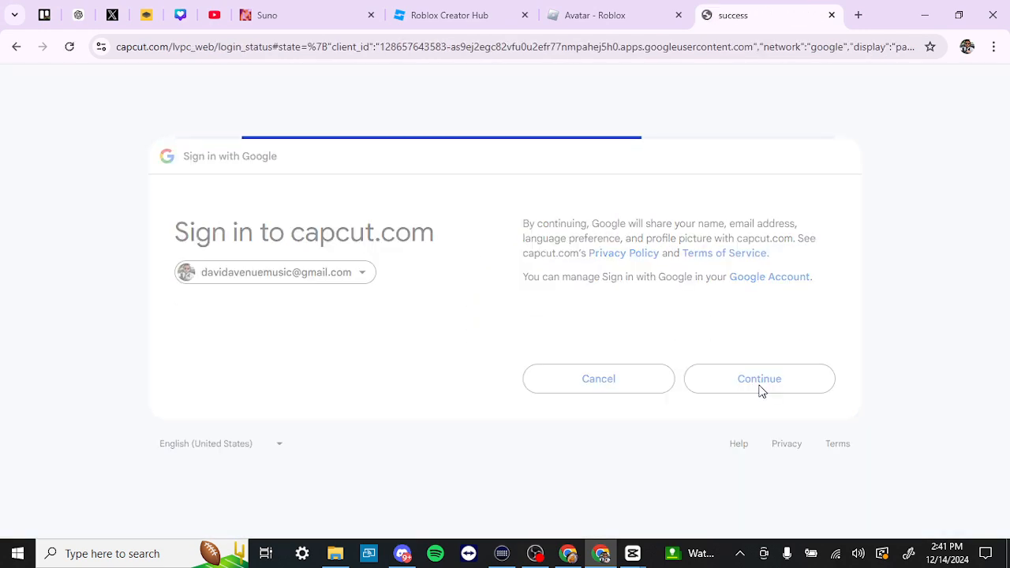
{"action": "left_click", "coordinate": [758, 378]}
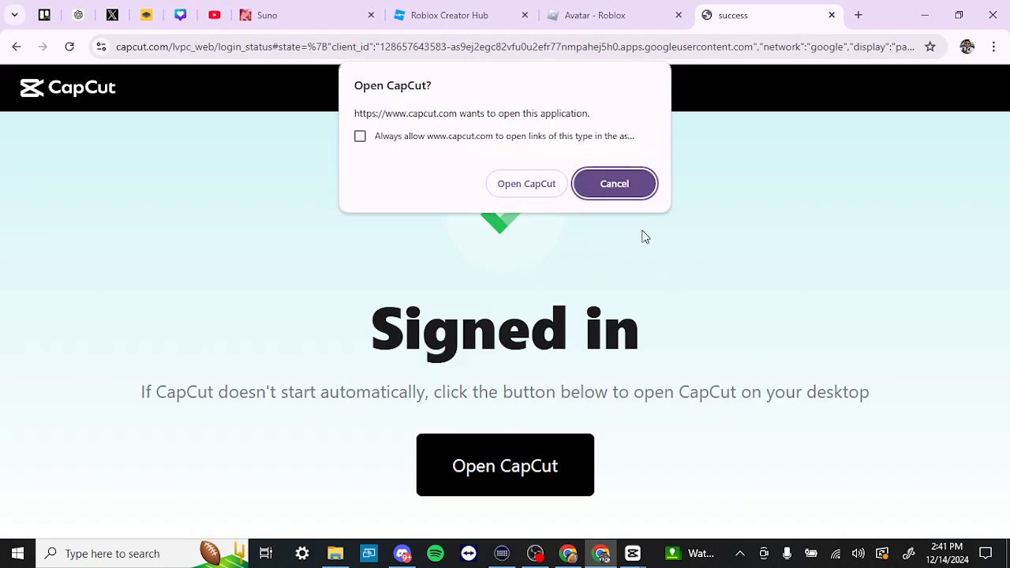
{"action": "left_click", "coordinate": [527, 183]}
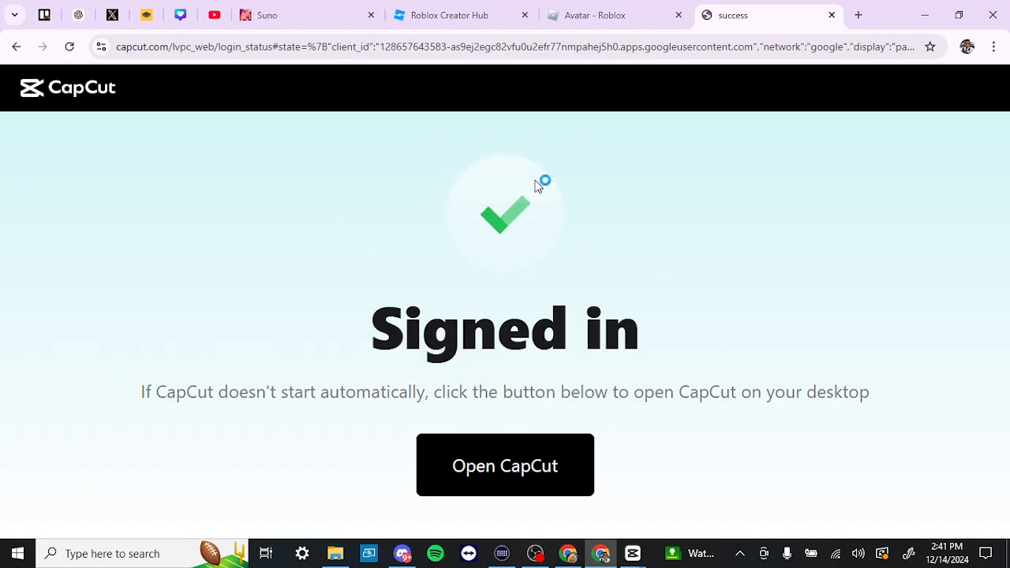
{"action": "left_click", "coordinate": [505, 464]}
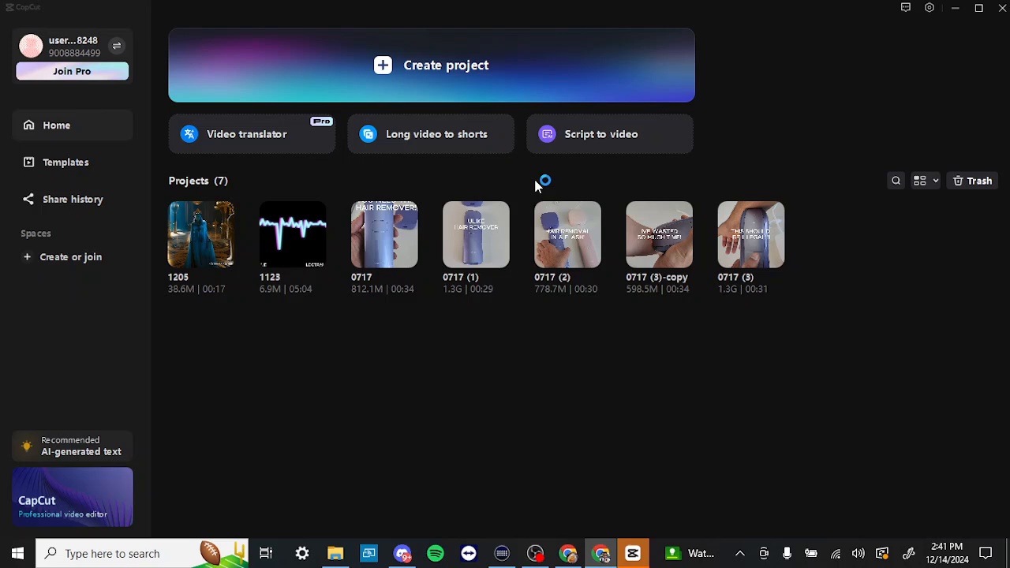